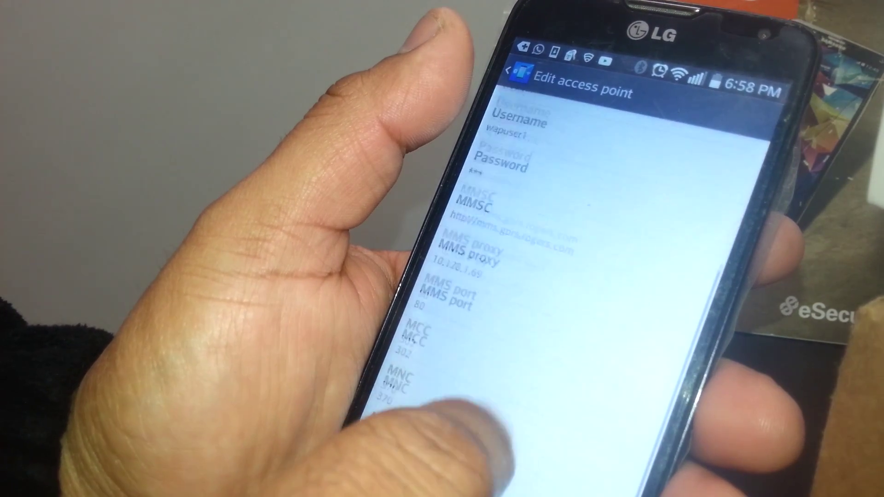
scroll("down", 3)
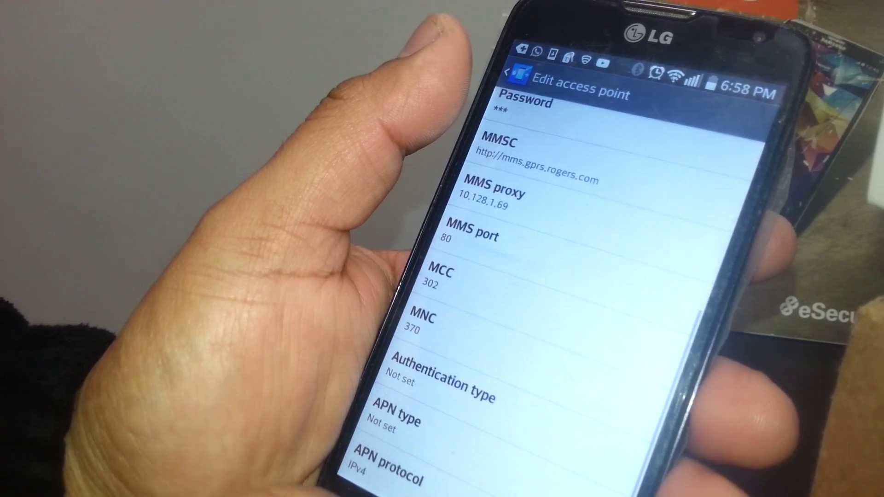